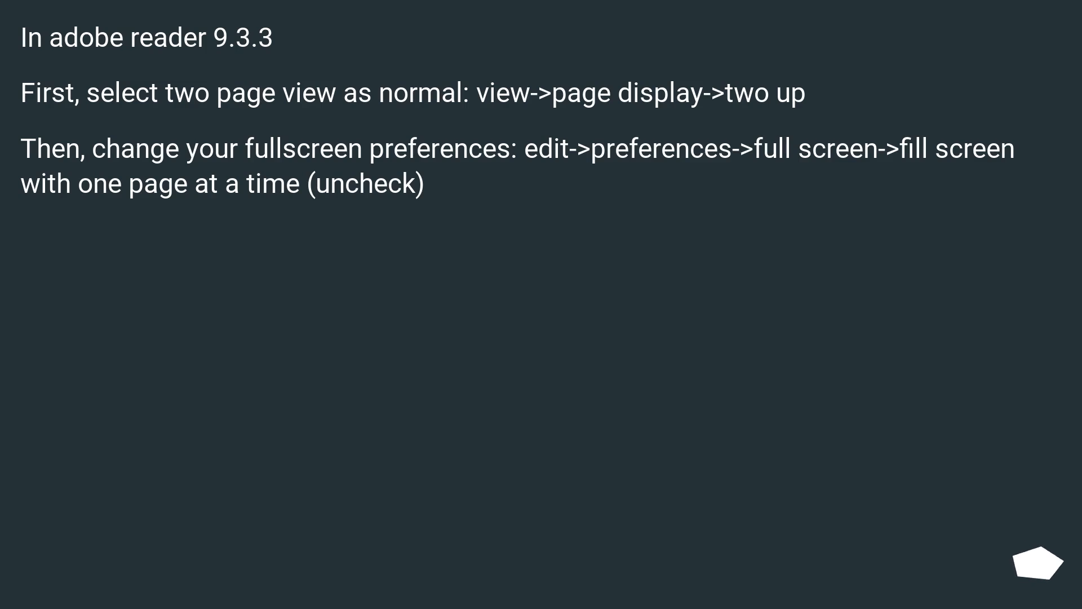
{"action": "mouse_move", "coordinate": [1036, 570]}
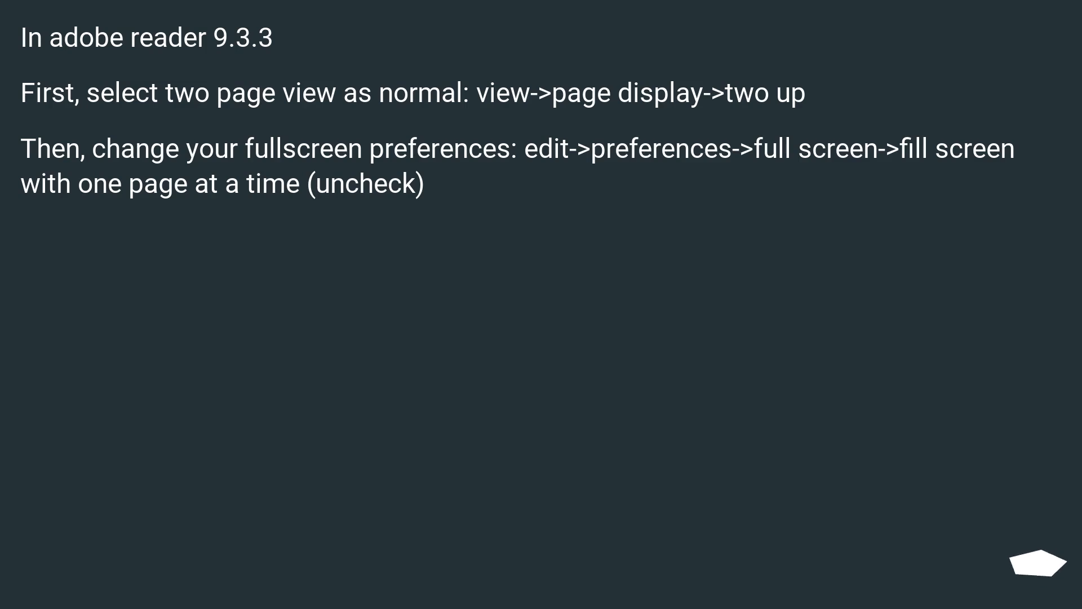
{"action": "mouse_move", "coordinate": [1035, 573]}
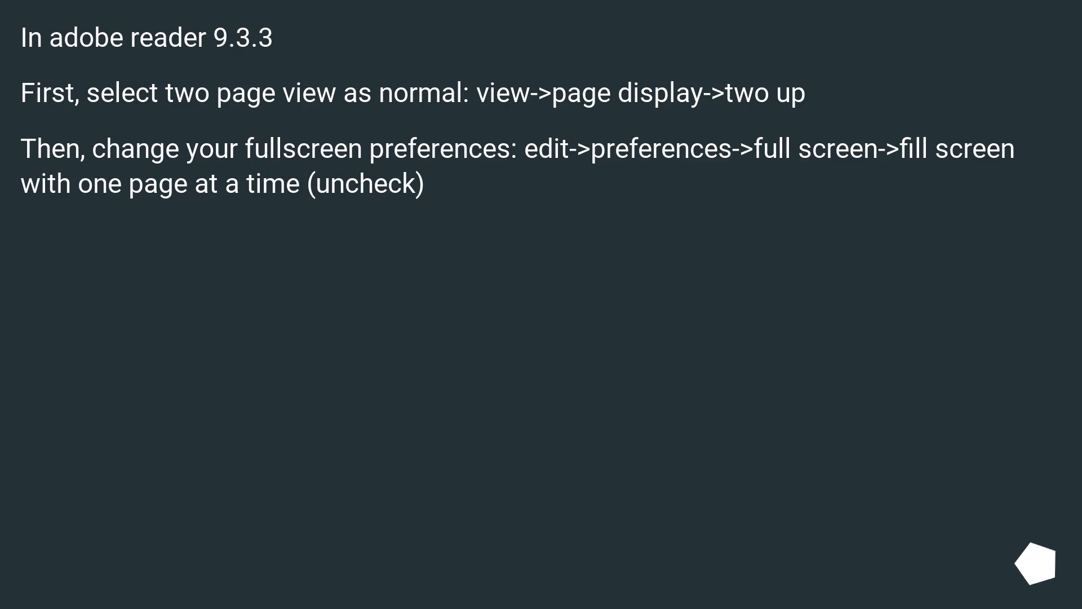
{"action": "mouse_move", "coordinate": [1042, 561]}
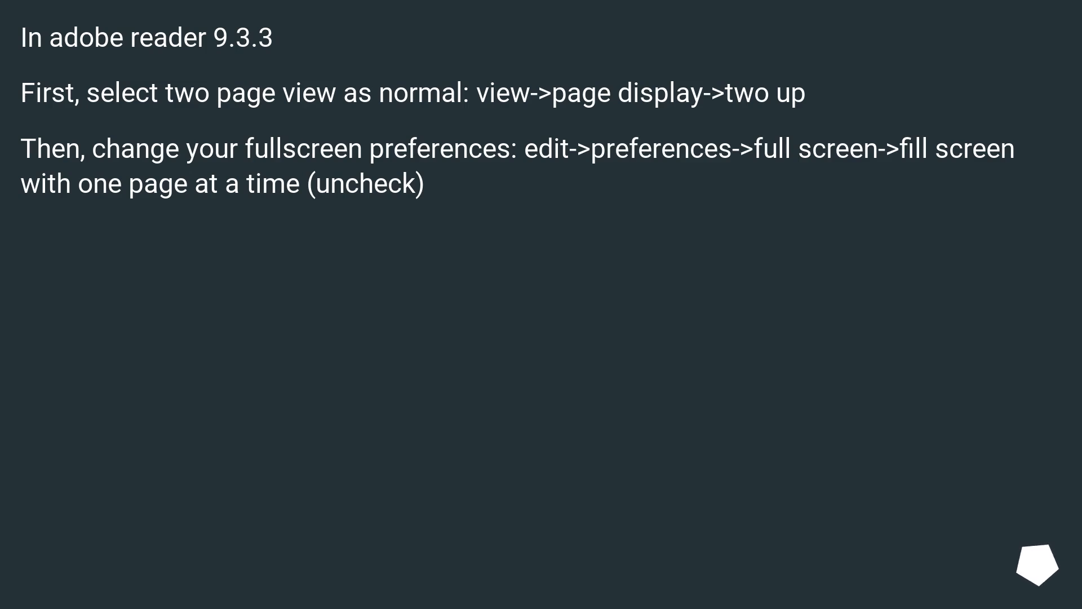